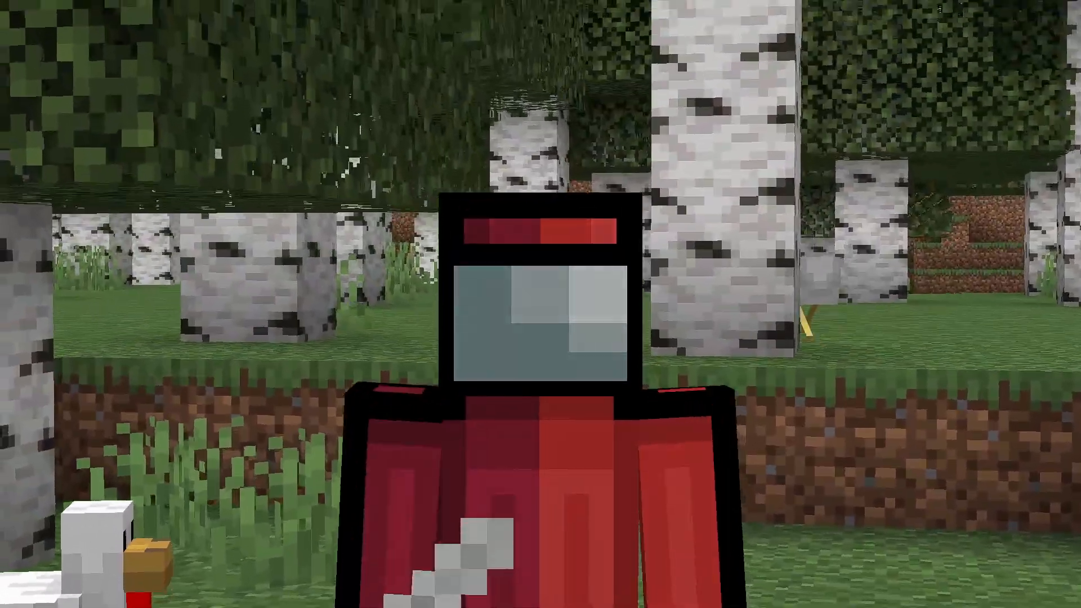
pyautogui.moveTo(541, 304)
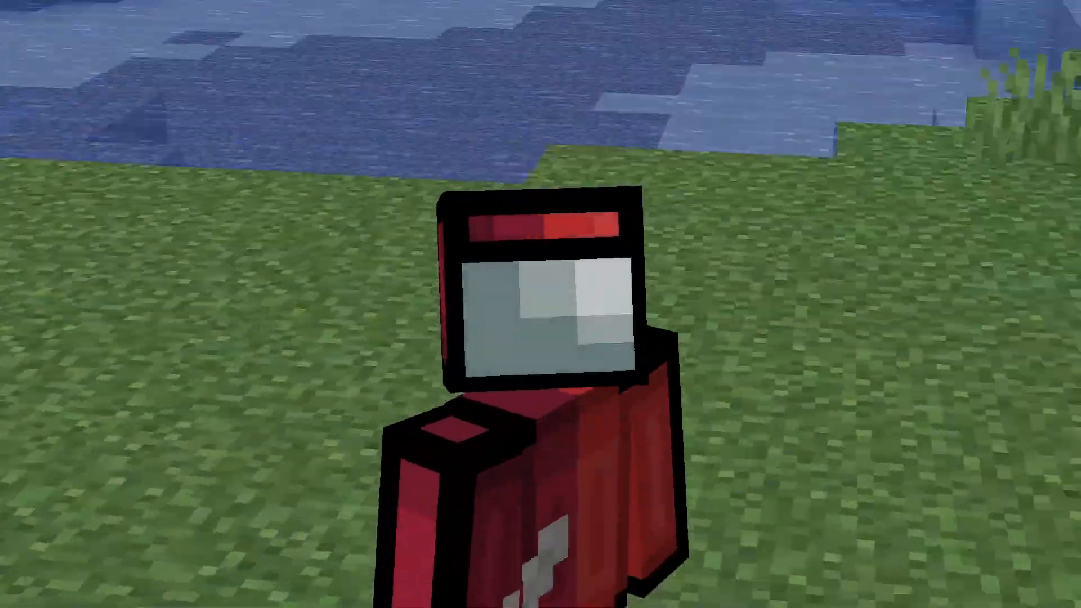
# Choose Spigot/Bukkit as the server software in place of Vanilla
pyautogui.press('Escape')
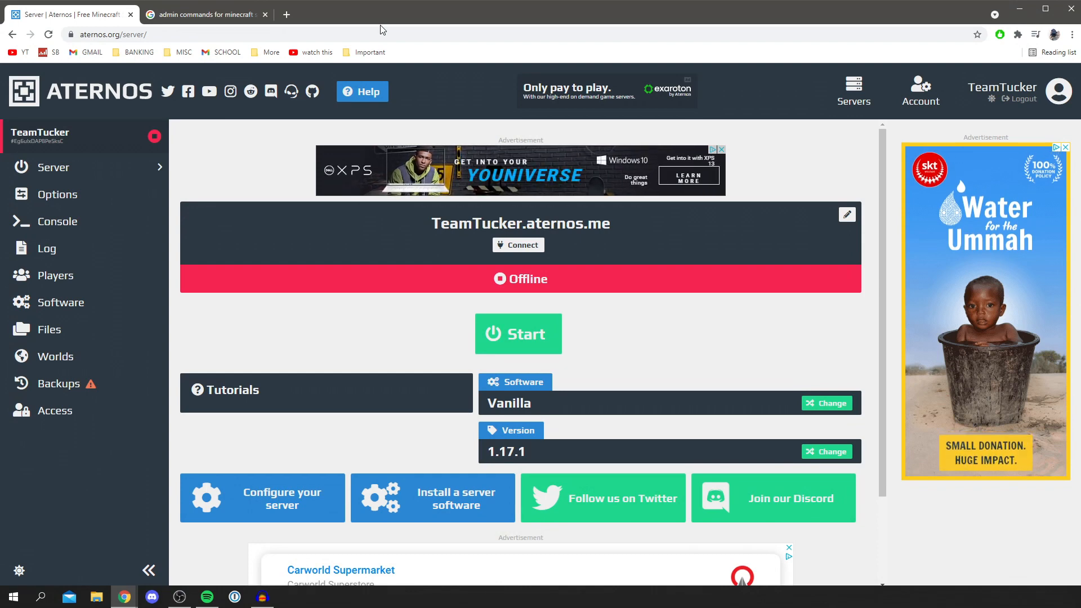
pyautogui.moveTo(407, 373)
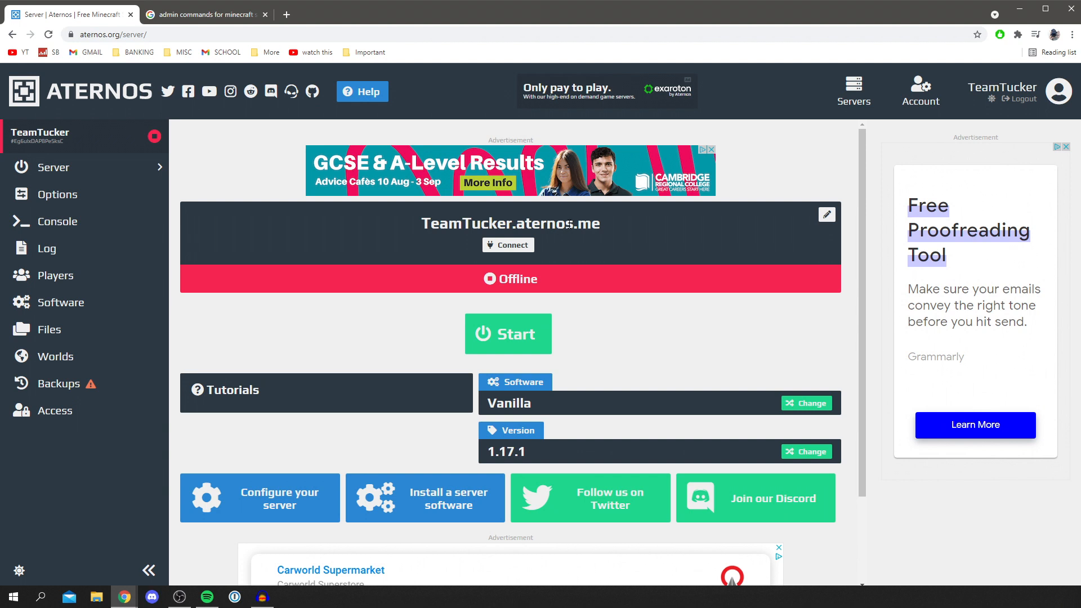
pyautogui.moveTo(583, 362)
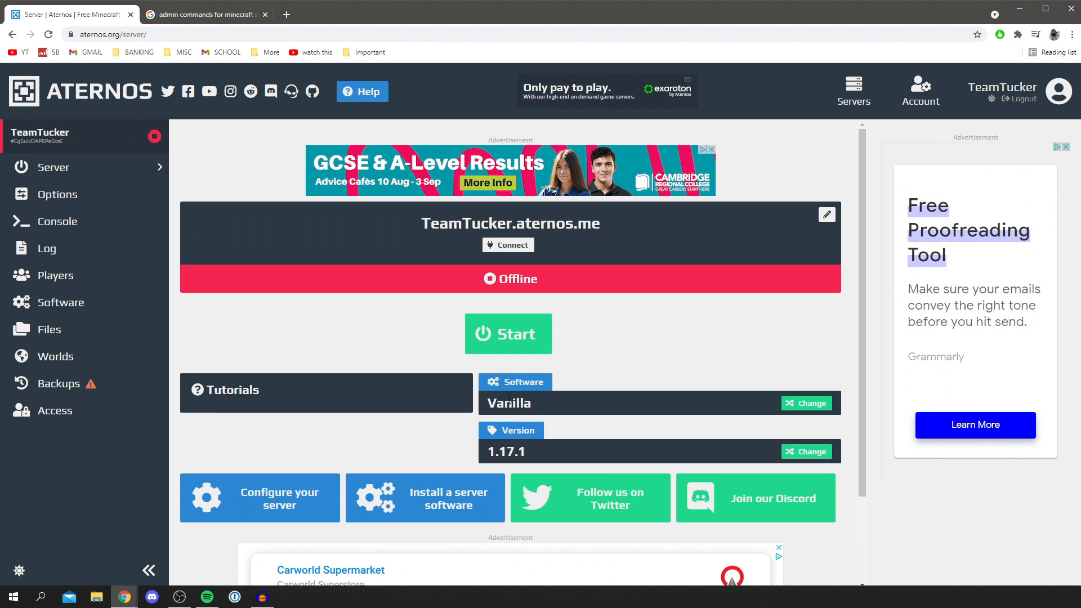
pyautogui.moveTo(809, 407)
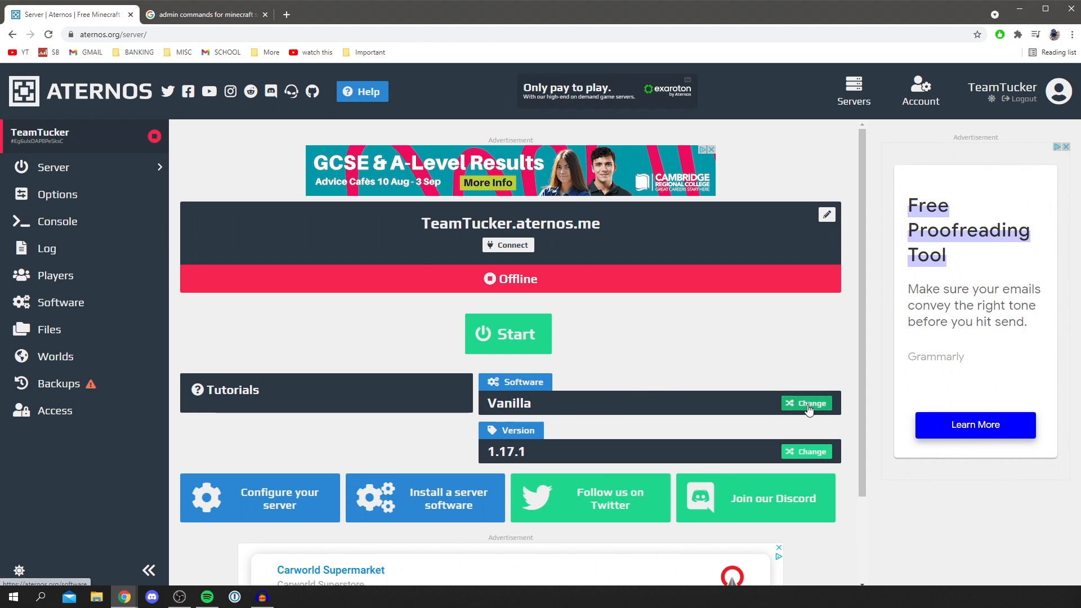
pyautogui.click(806, 403)
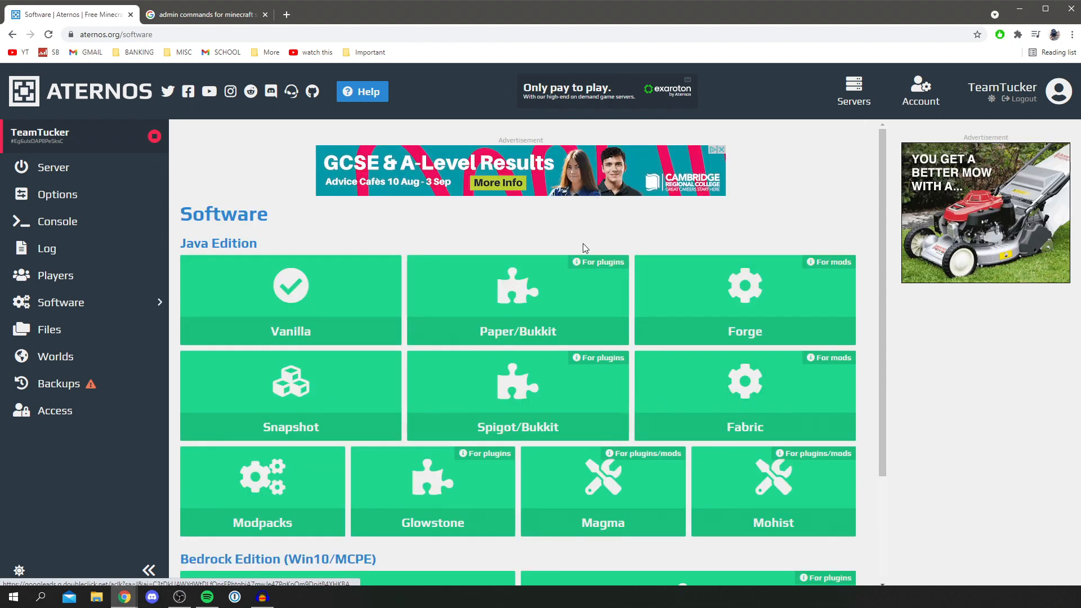
pyautogui.moveTo(556, 425)
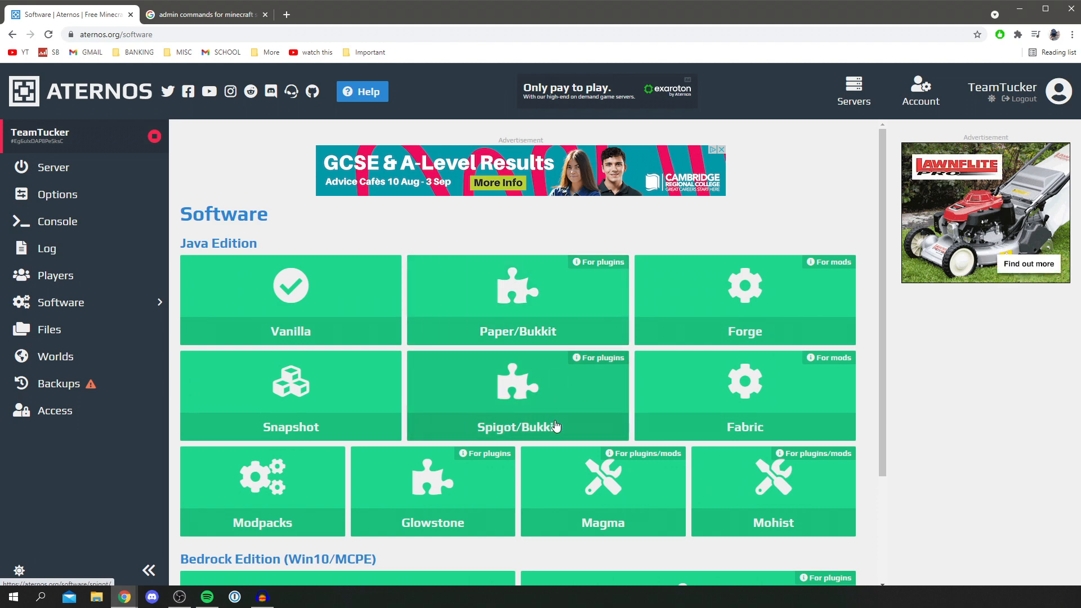
pyautogui.click(519, 397)
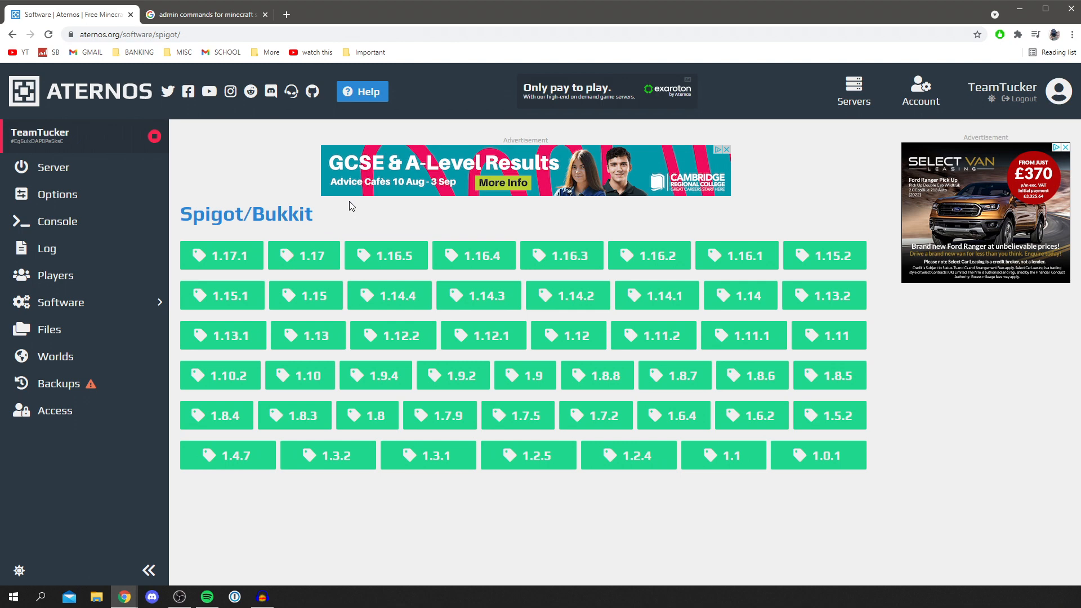
pyautogui.moveTo(265, 199)
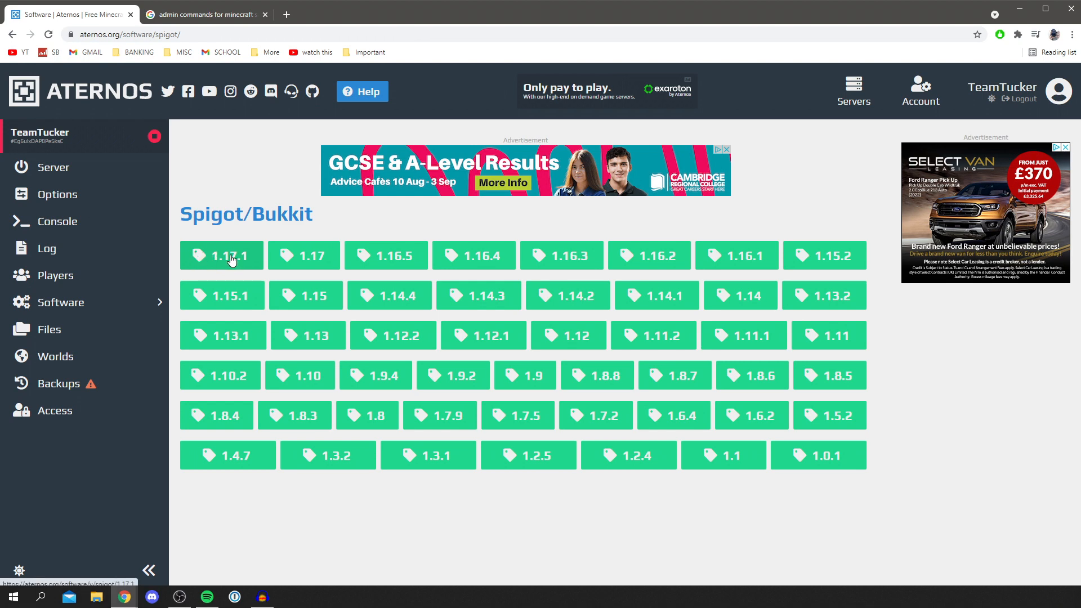
# Install Spigot version 1.17.1 and return to the server overview
pyautogui.click(232, 256)
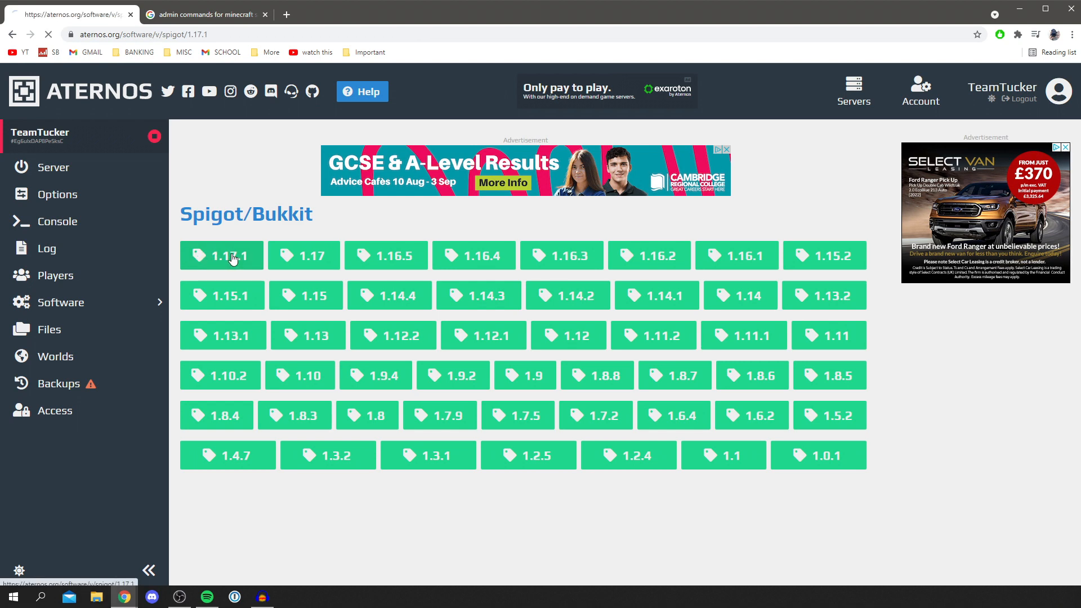
pyautogui.click(221, 255)
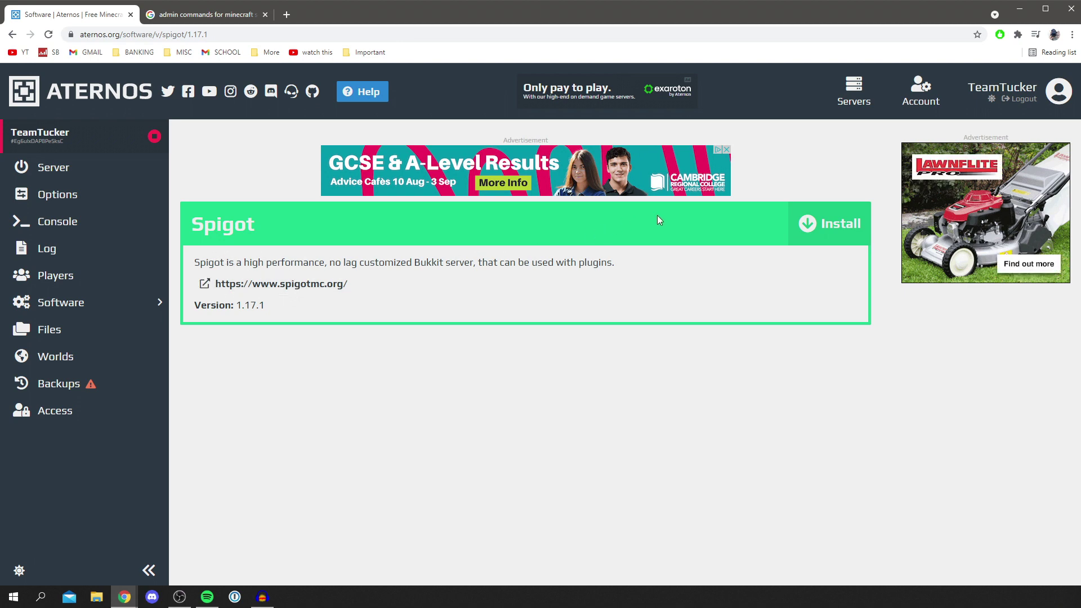
pyautogui.click(829, 223)
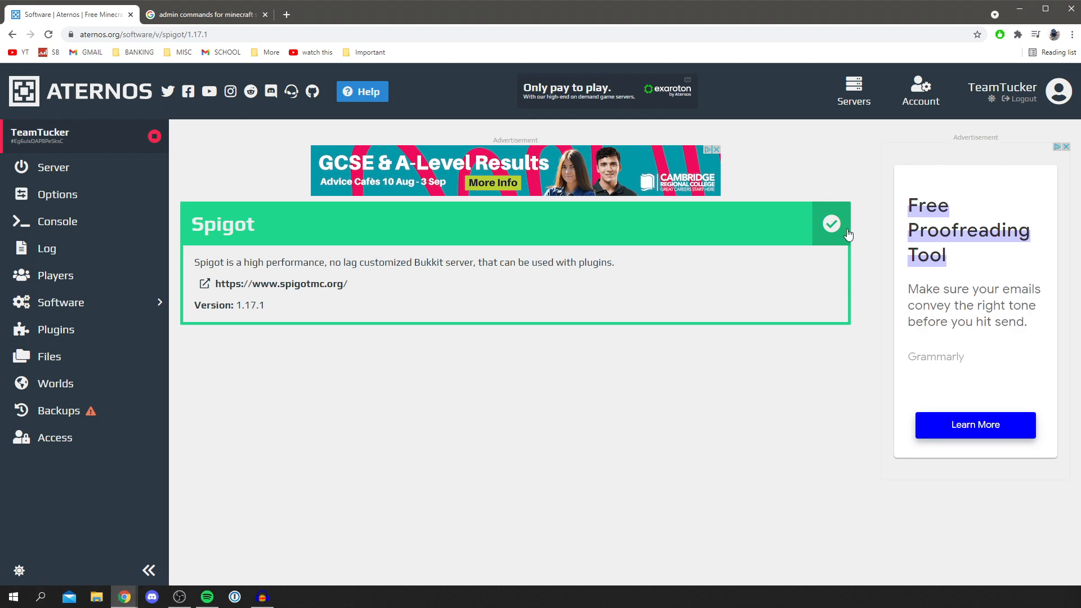
pyautogui.moveTo(838, 230)
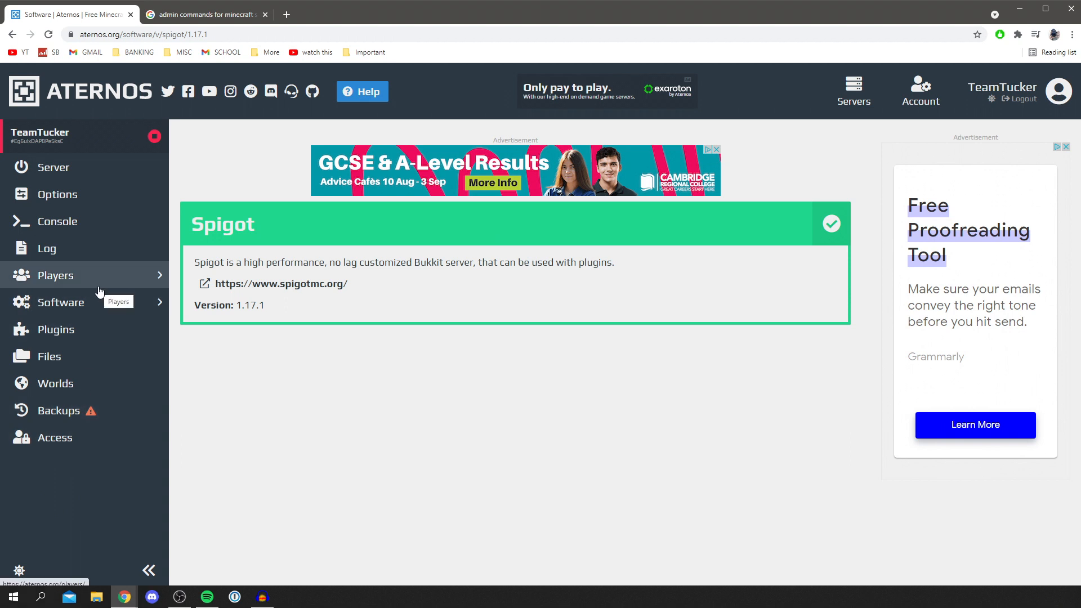
pyautogui.click(55, 166)
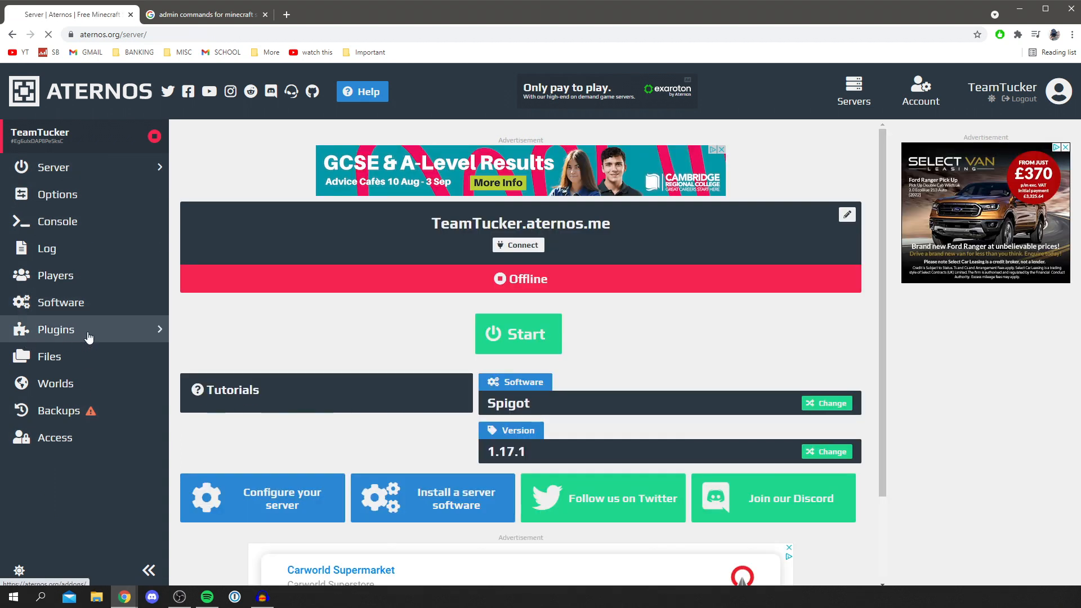
# Search plugins for 'clear', then install the latest ClearLagg version
pyautogui.click(56, 329)
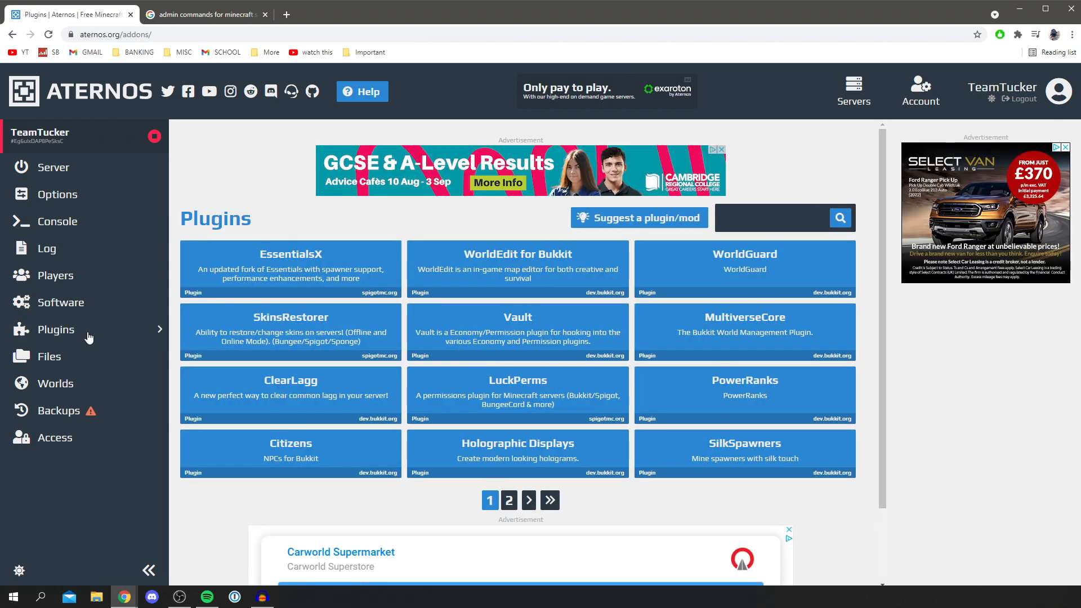
pyautogui.click(772, 219)
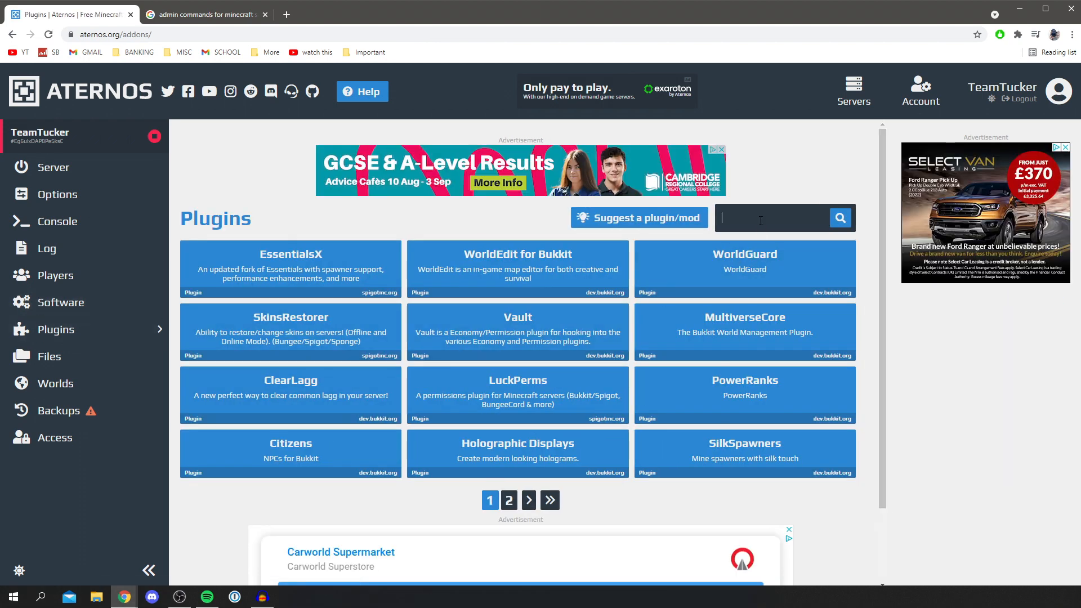
pyautogui.write('clear lagg')
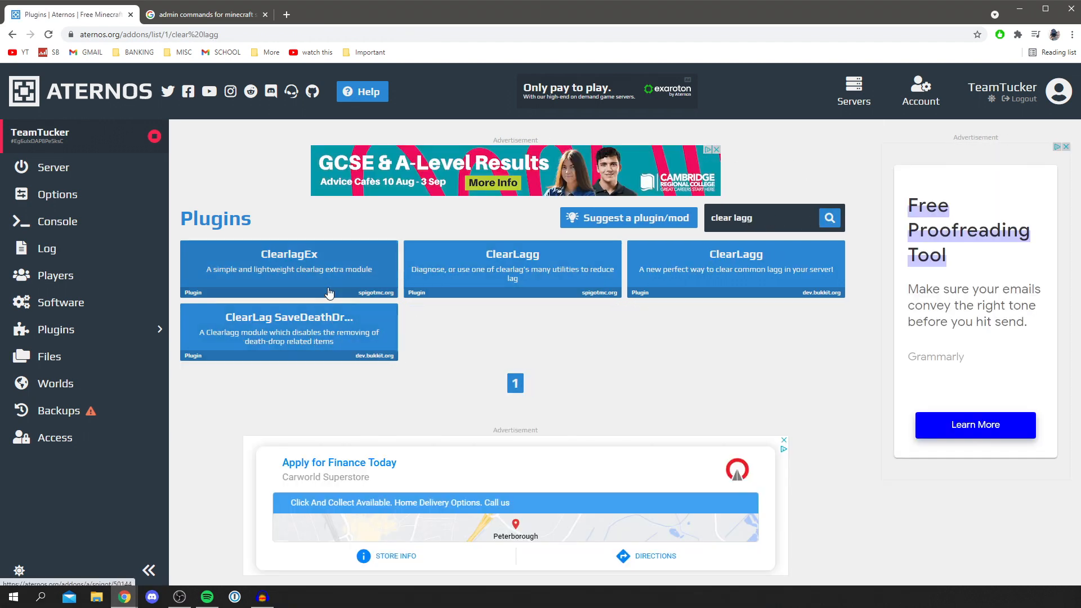
pyautogui.moveTo(606, 284)
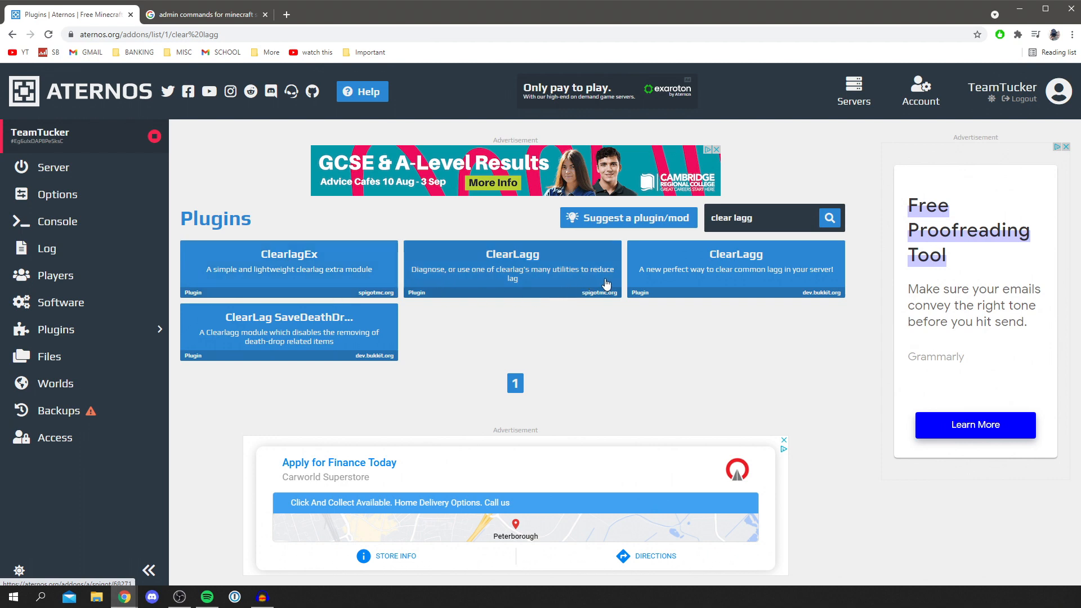
pyautogui.moveTo(721, 280)
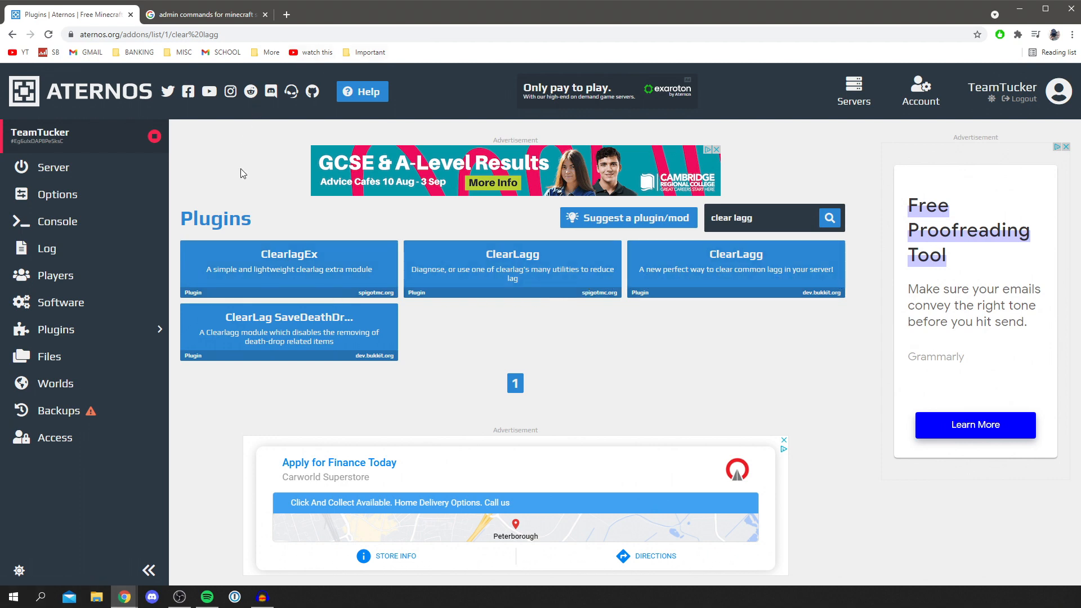
pyautogui.moveTo(259, 175)
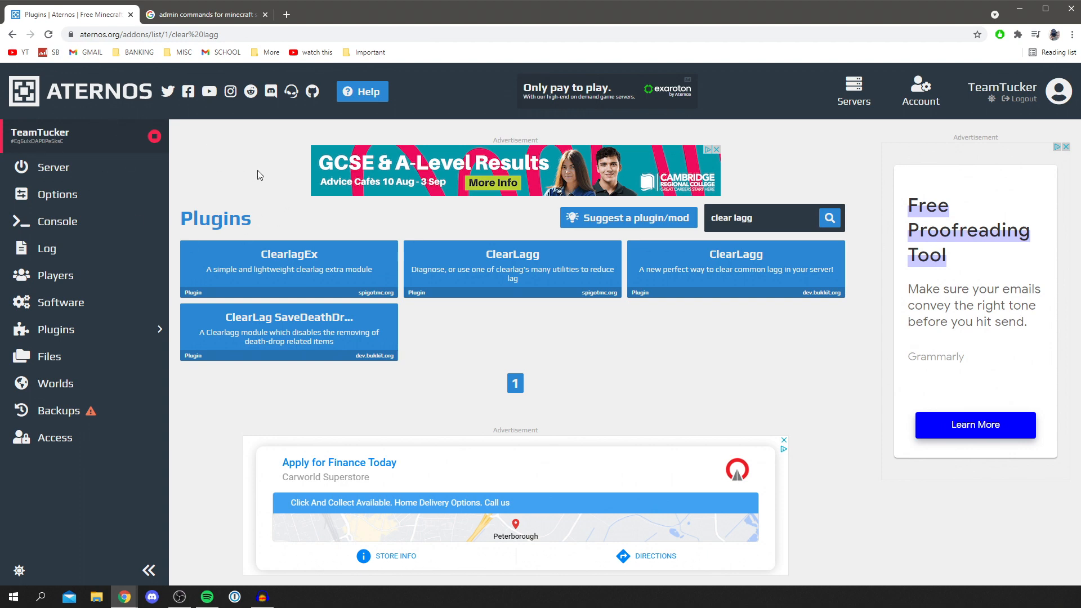
pyautogui.moveTo(282, 164)
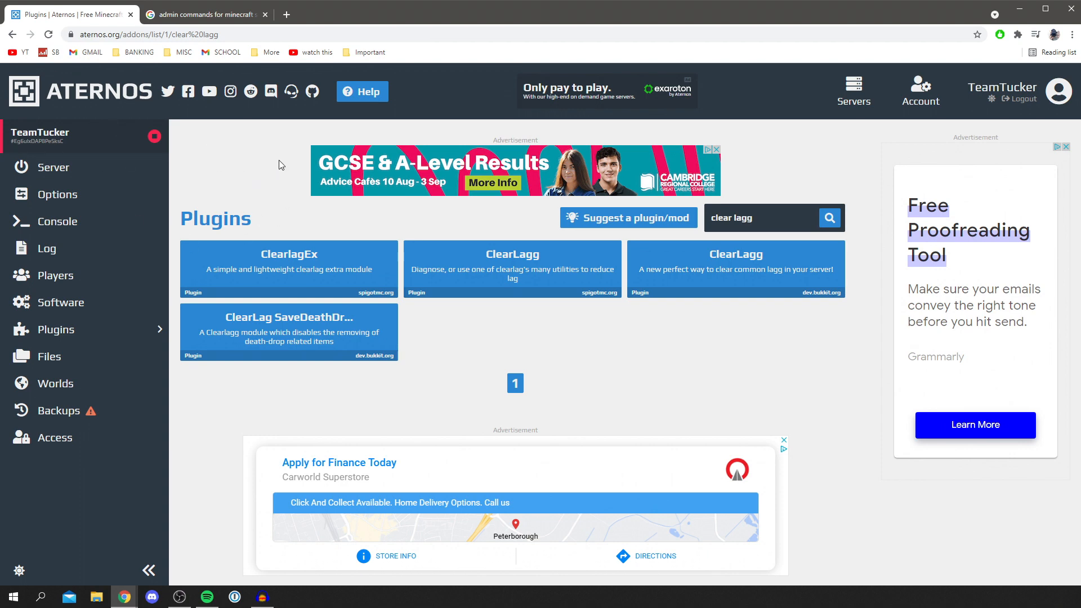
pyautogui.moveTo(502, 212)
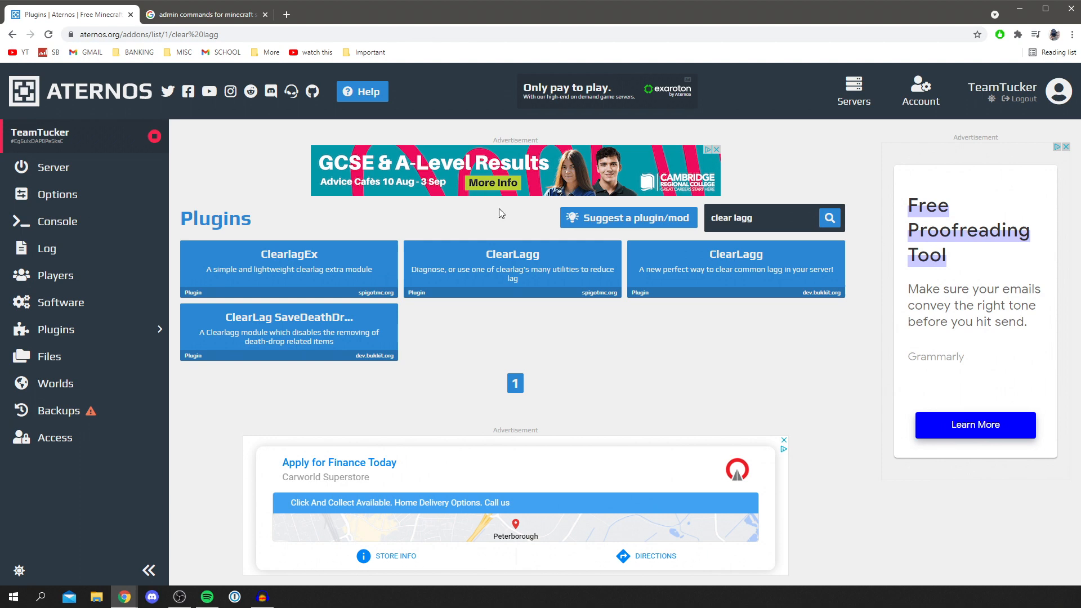
pyautogui.click(737, 268)
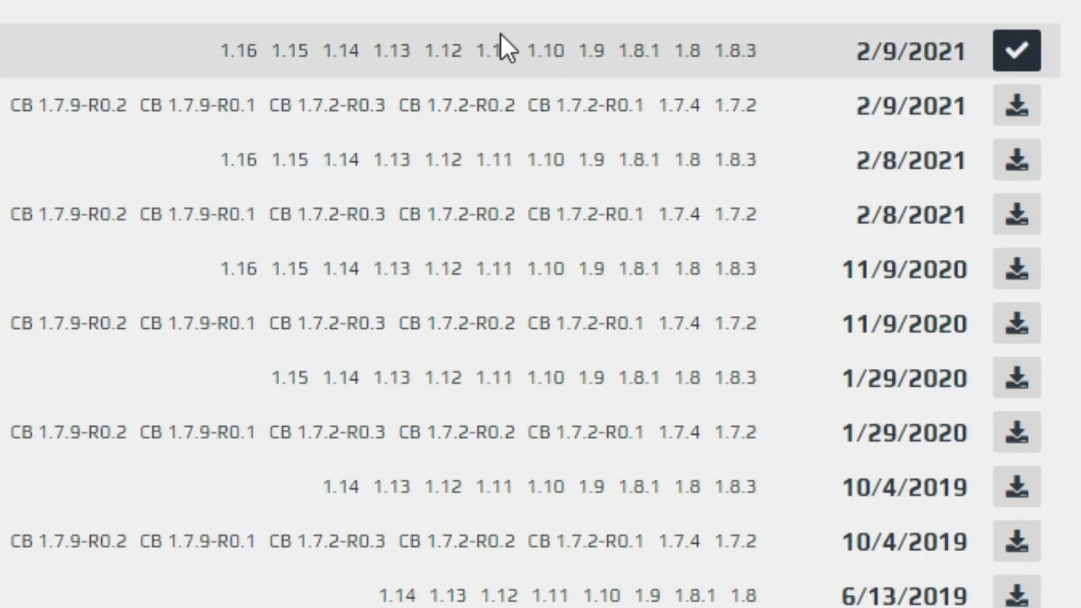
pyautogui.click(1019, 51)
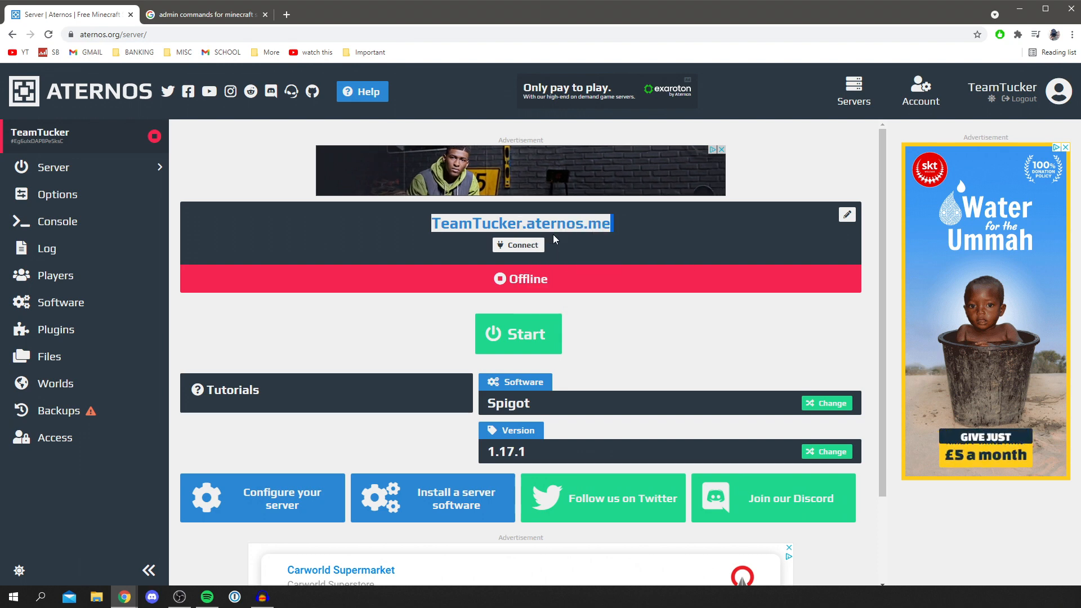
# Start the Spigot 1.17.1 server and accept Mojang's EULA
pyautogui.click(518, 334)
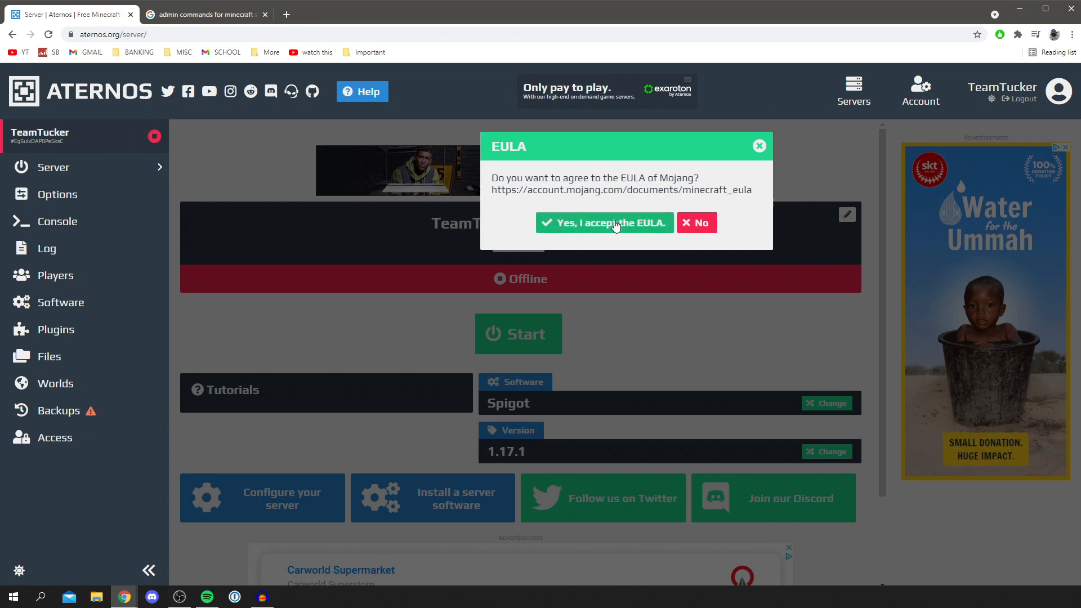
pyautogui.click(605, 222)
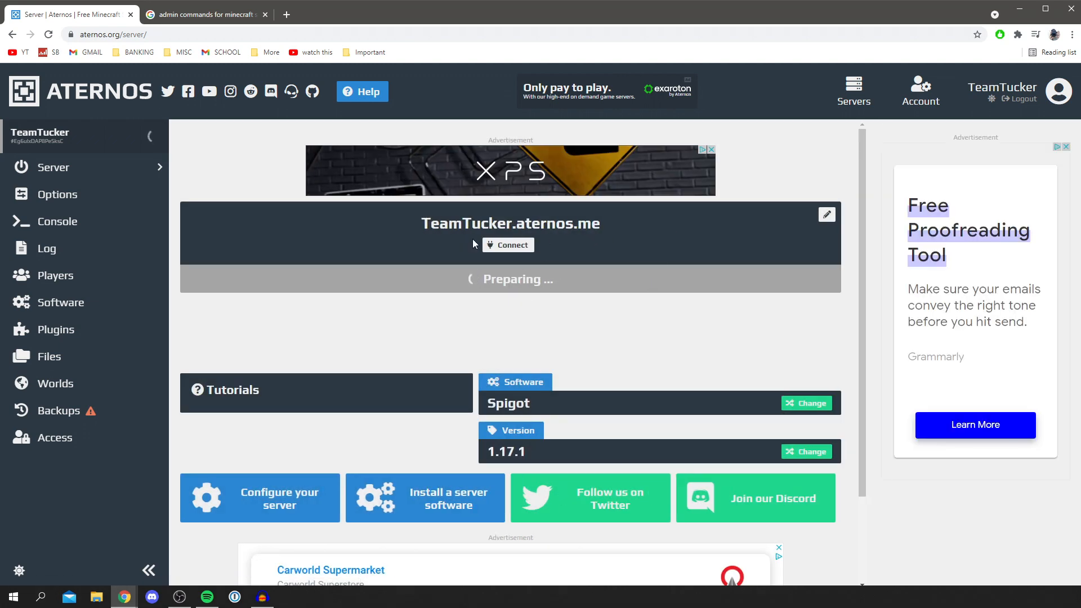
pyautogui.moveTo(182, 34)
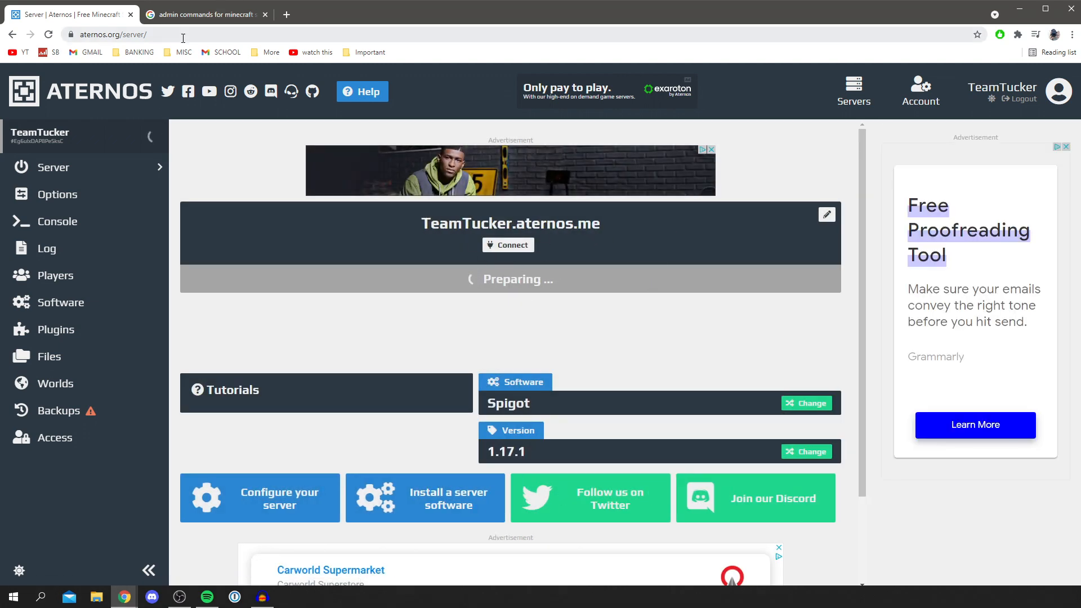
pyautogui.moveTo(558, 308)
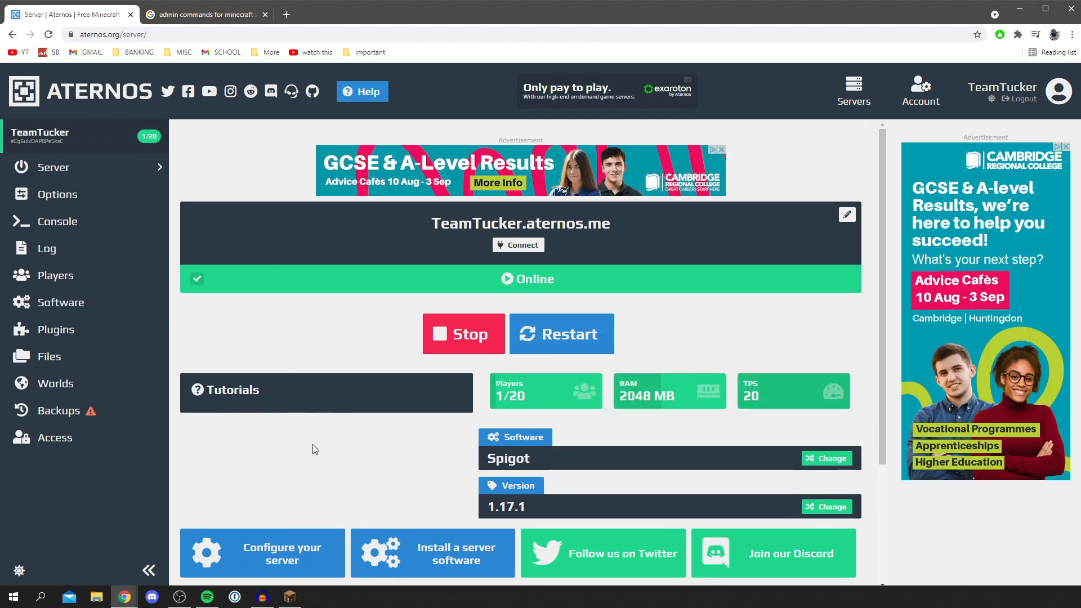
pyautogui.moveTo(146, 226)
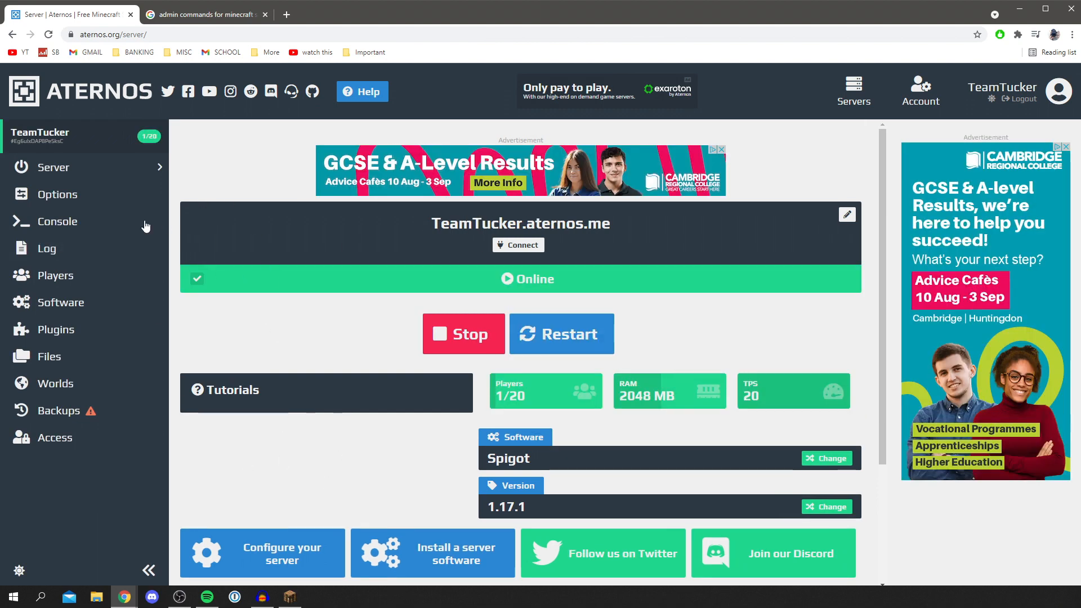
# Run 'op Tutorial...' in the server console to make your player operator
pyautogui.click(58, 220)
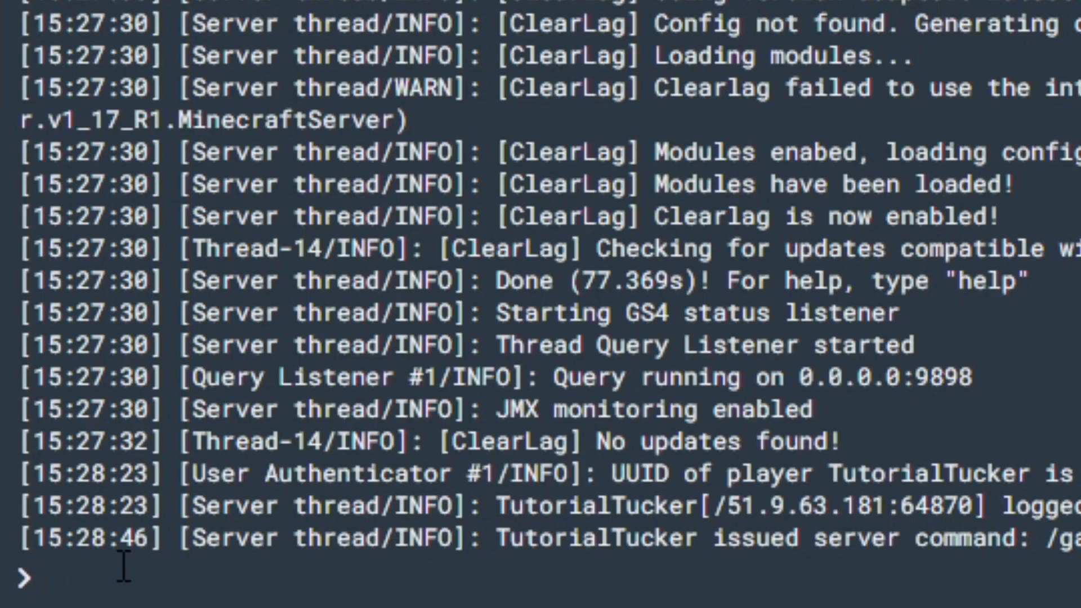
pyautogui.write('op Tut')
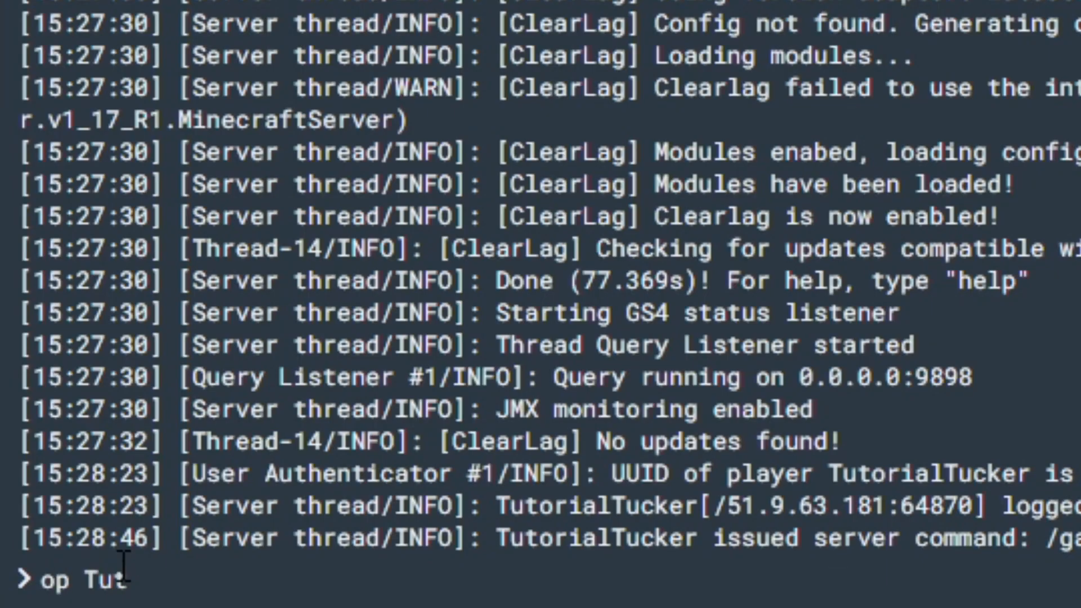
pyautogui.write('orial')
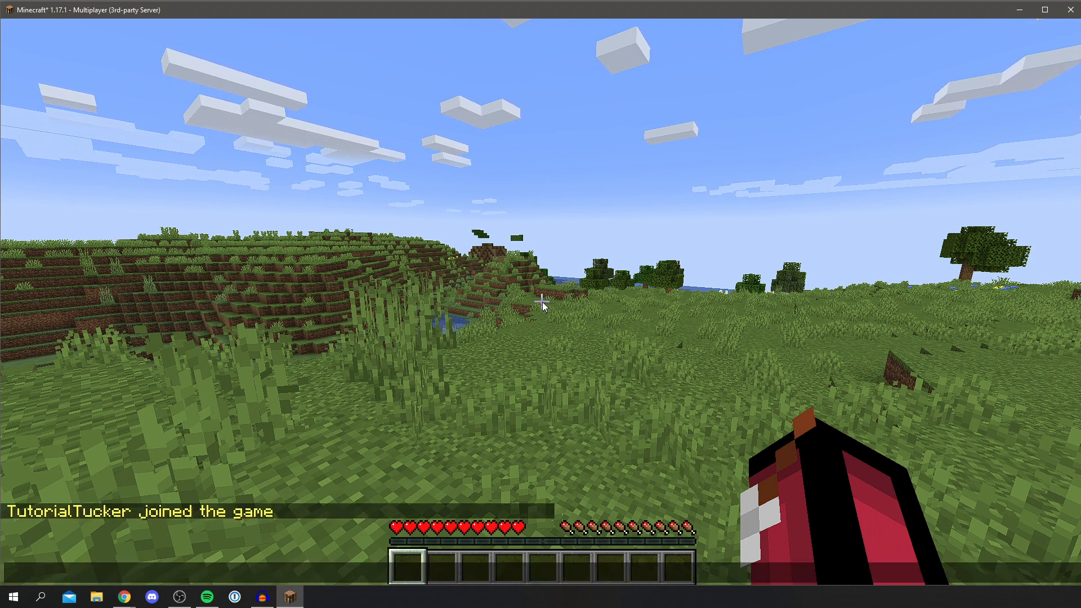
# Run '/lagg clear' in chat, removing 1 entity from the world
pyautogui.write('/lagg')
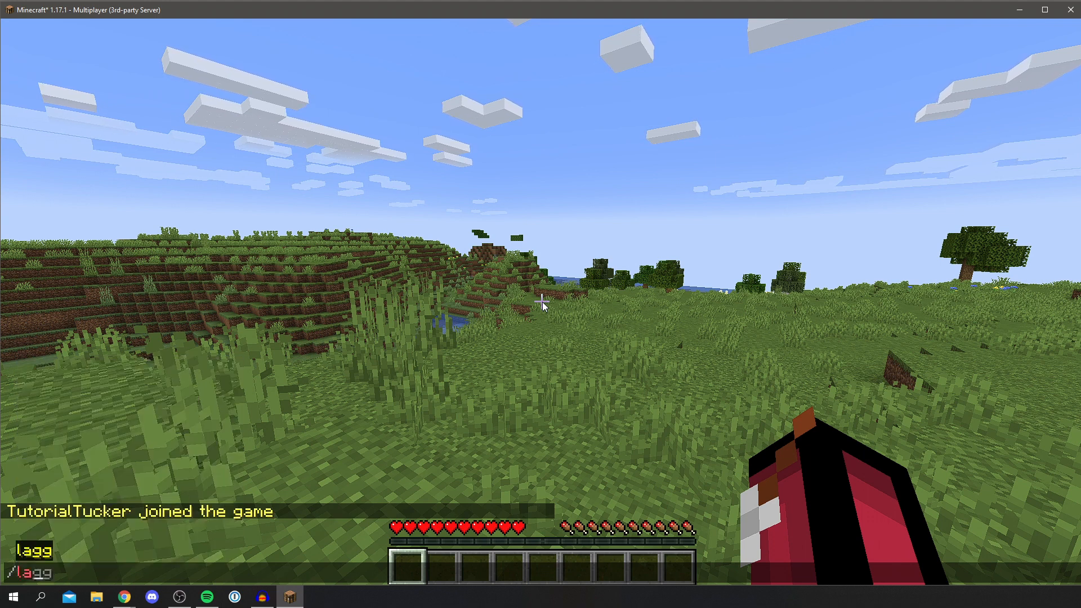
pyautogui.write('c')
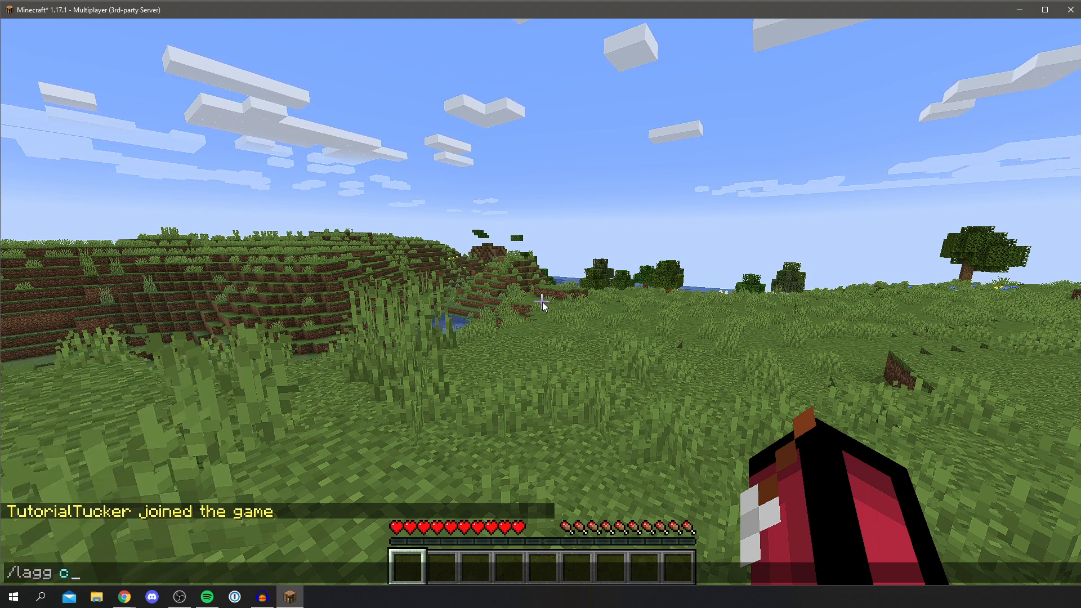
pyautogui.press('Return')
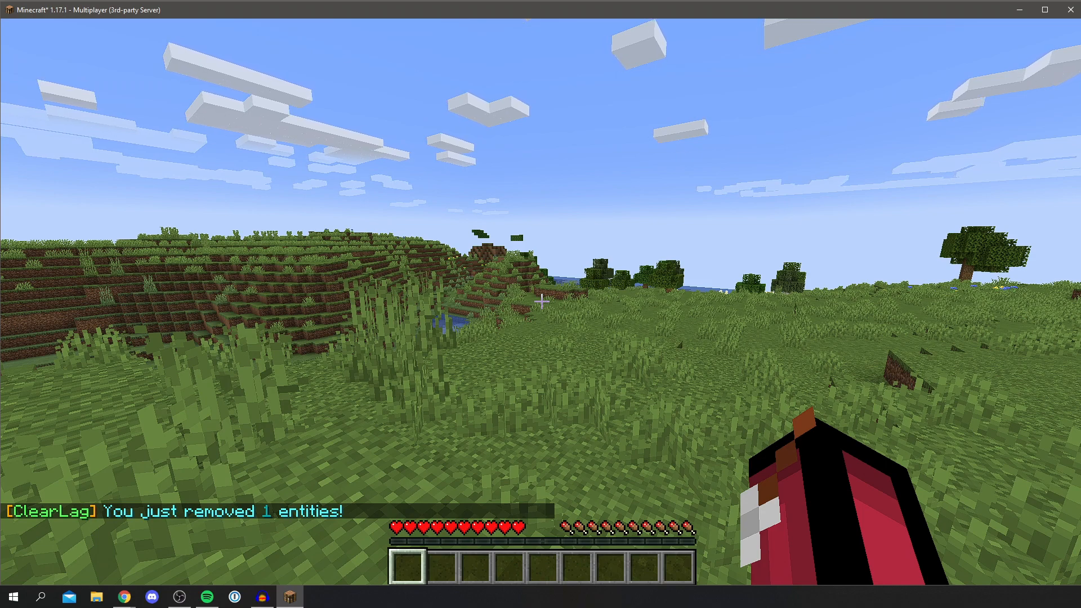
pyautogui.moveTo(541, 299)
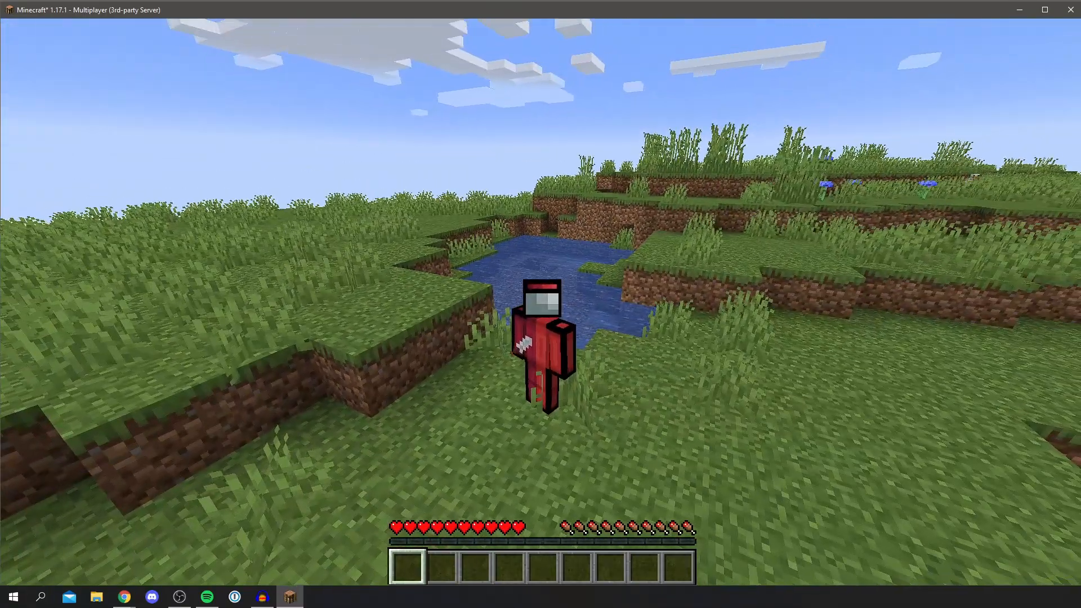
# Run '/lagg gc' for garbage collection, then begin typing '/lagg unloadchunks'
pyautogui.write('/lagg unloa')
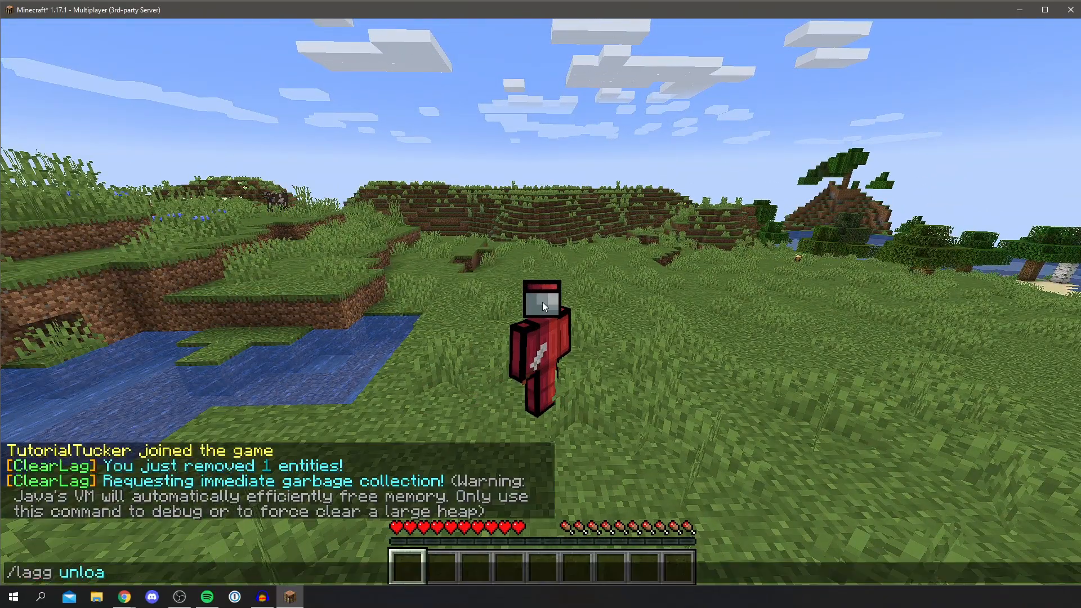
pyautogui.write('dchu')
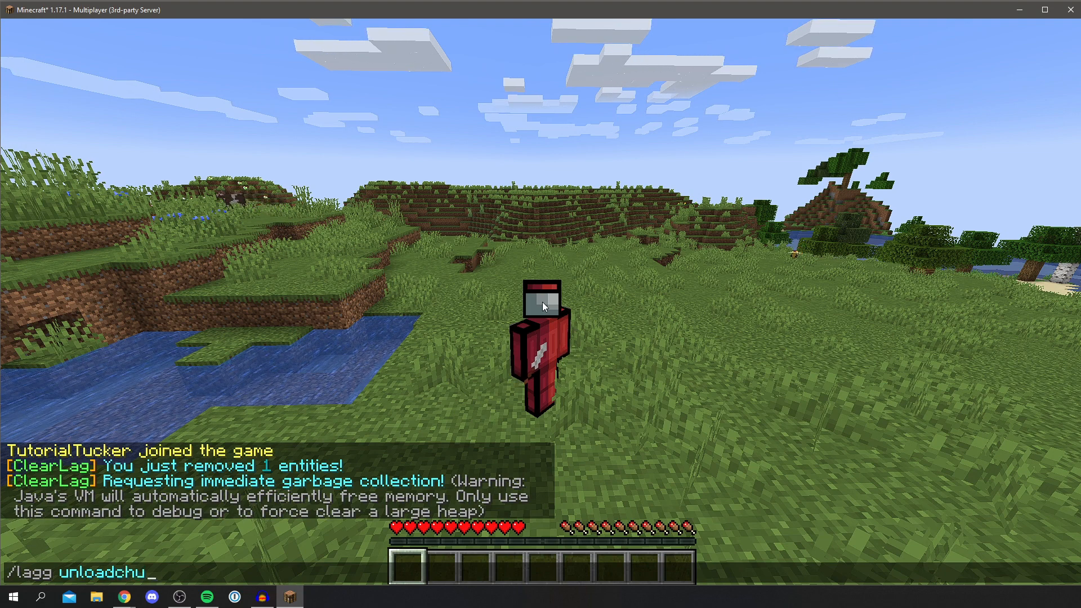